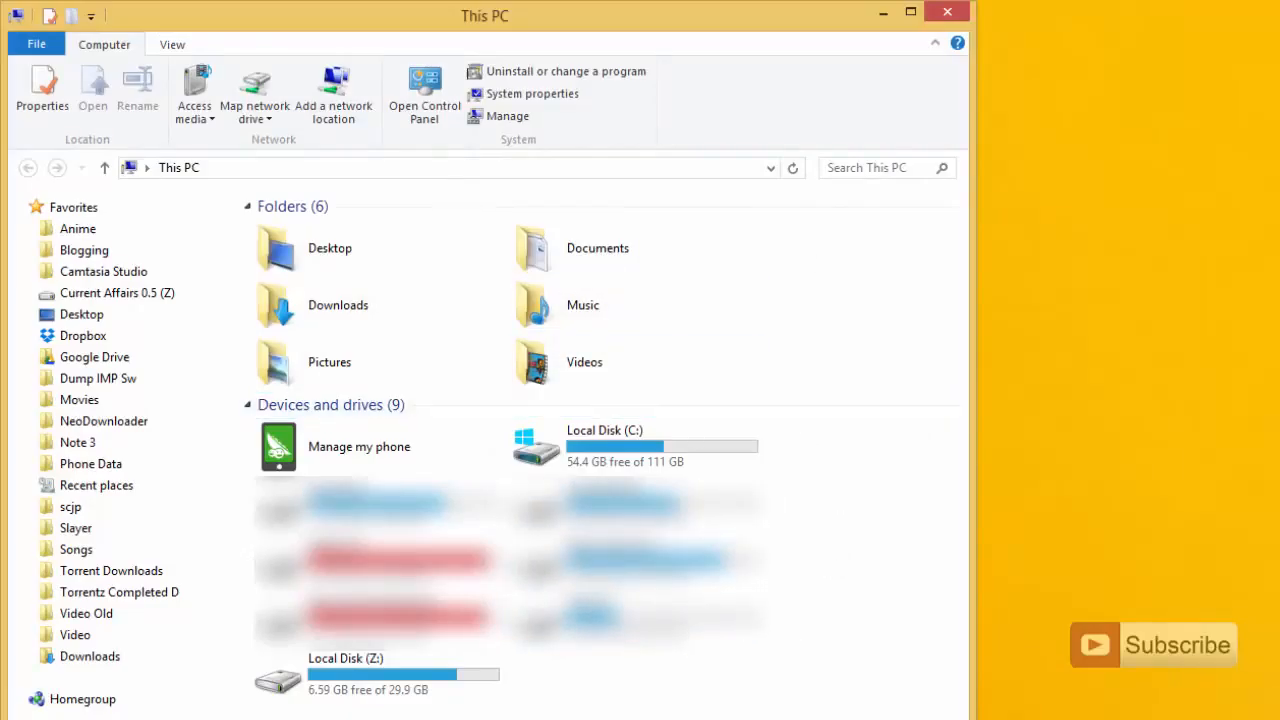
- Bring up the Power User menu of system tools and point at Disk Management
left_click(377, 673)
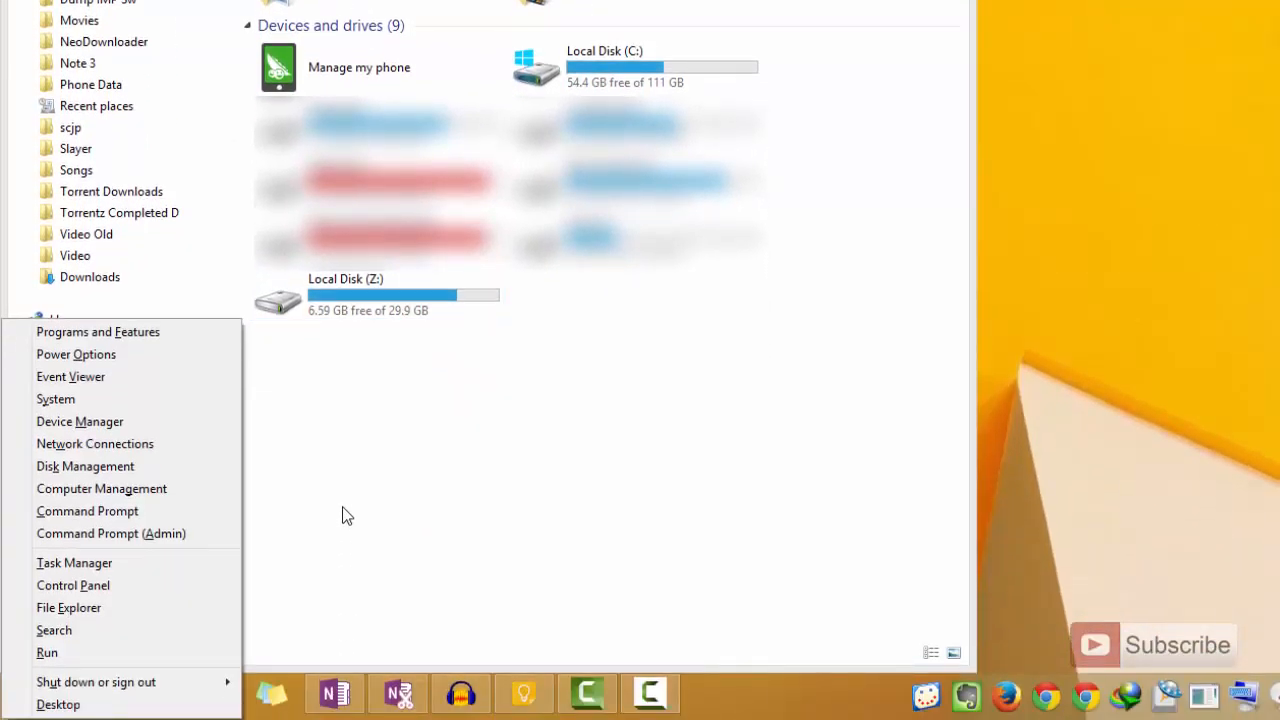
mouse_move(105, 488)
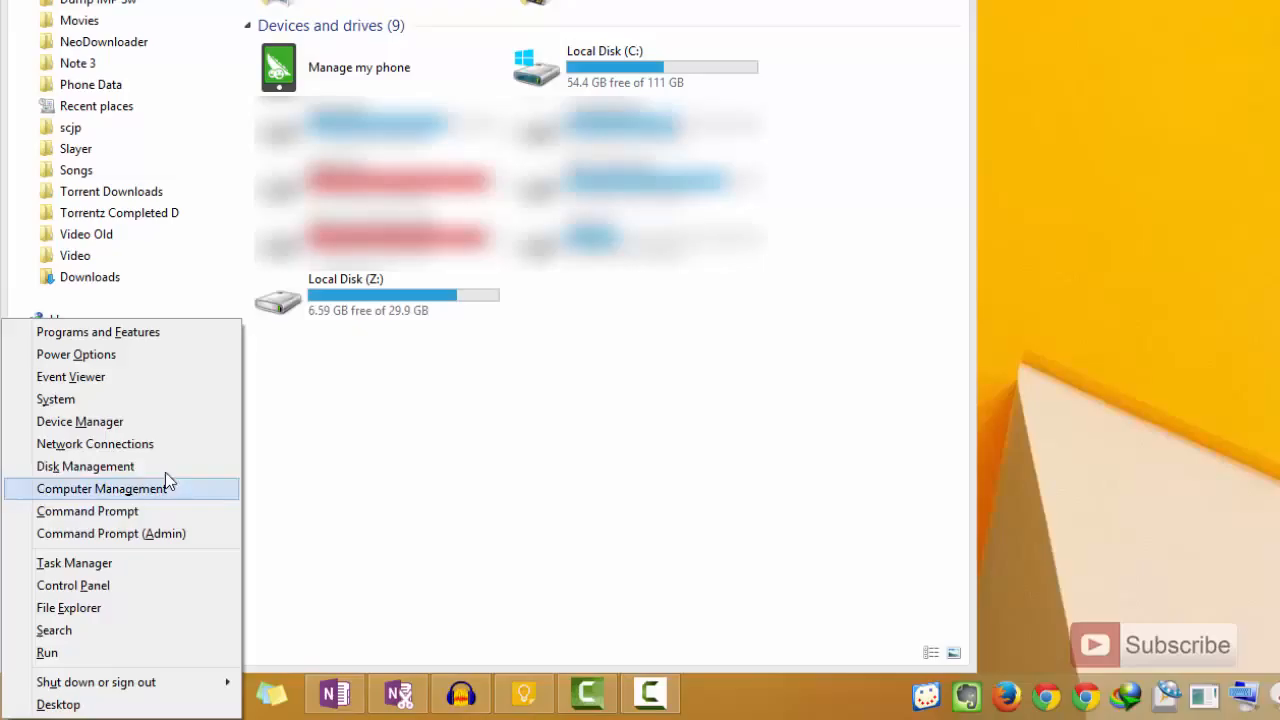
mouse_move(85, 466)
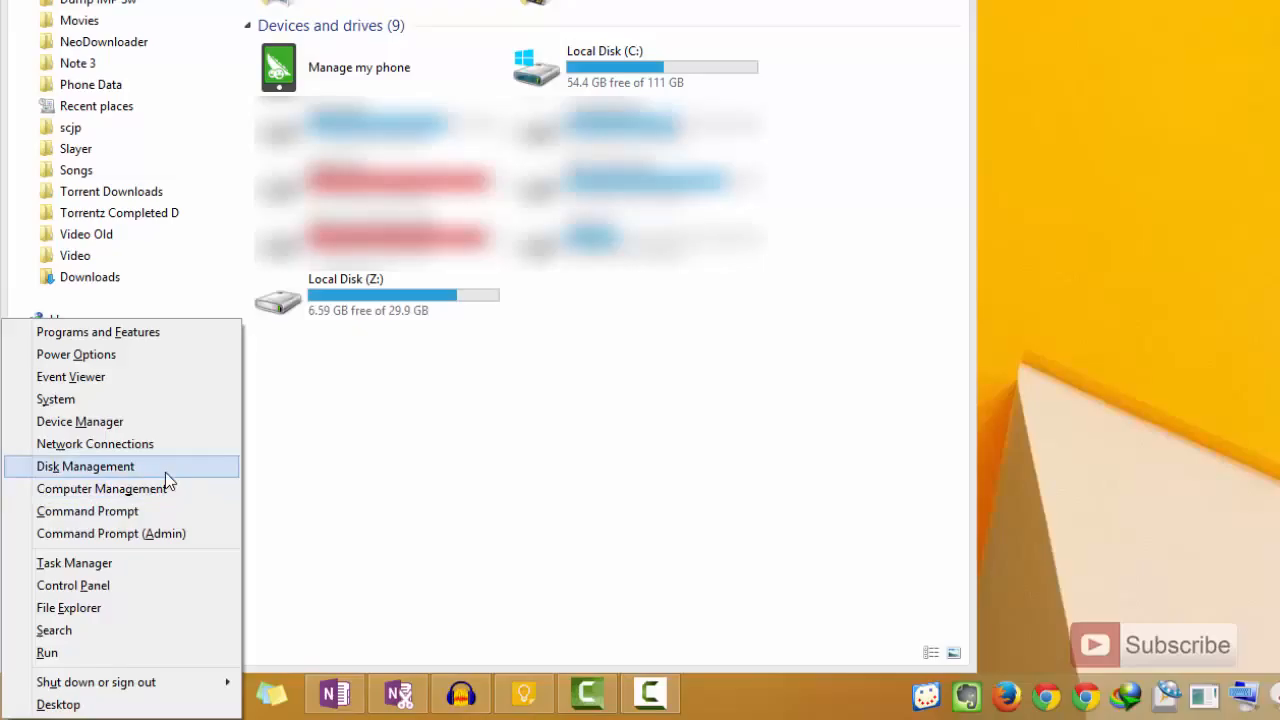
left_click(85, 466)
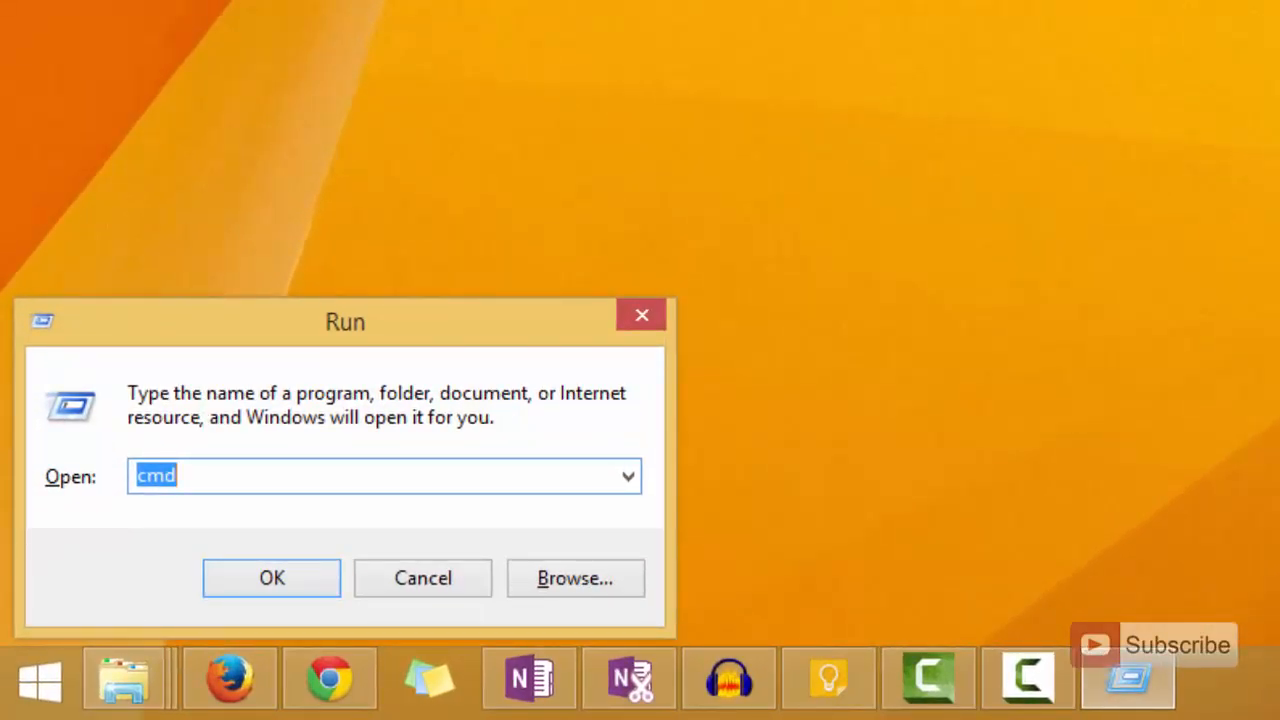
- Run 'diskmgmt.msc' from the Run box to launch Disk Management
type("diskmgmt.m")
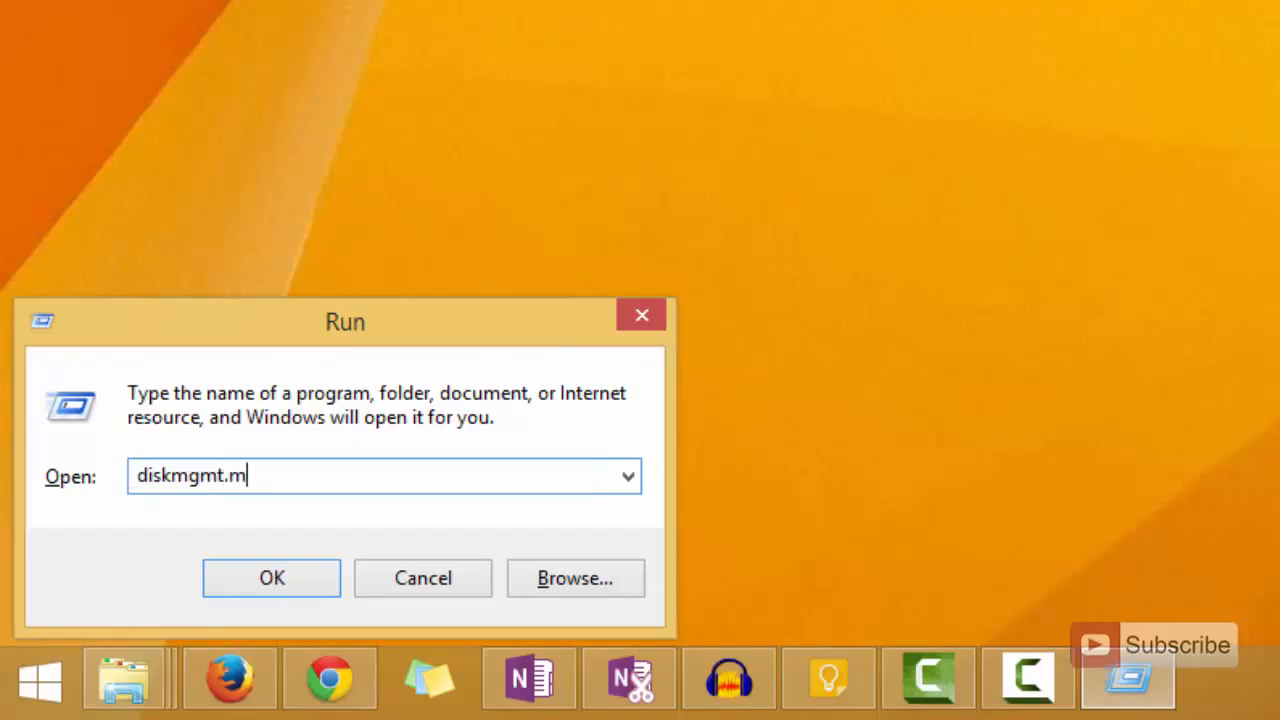
left_click(271, 578)
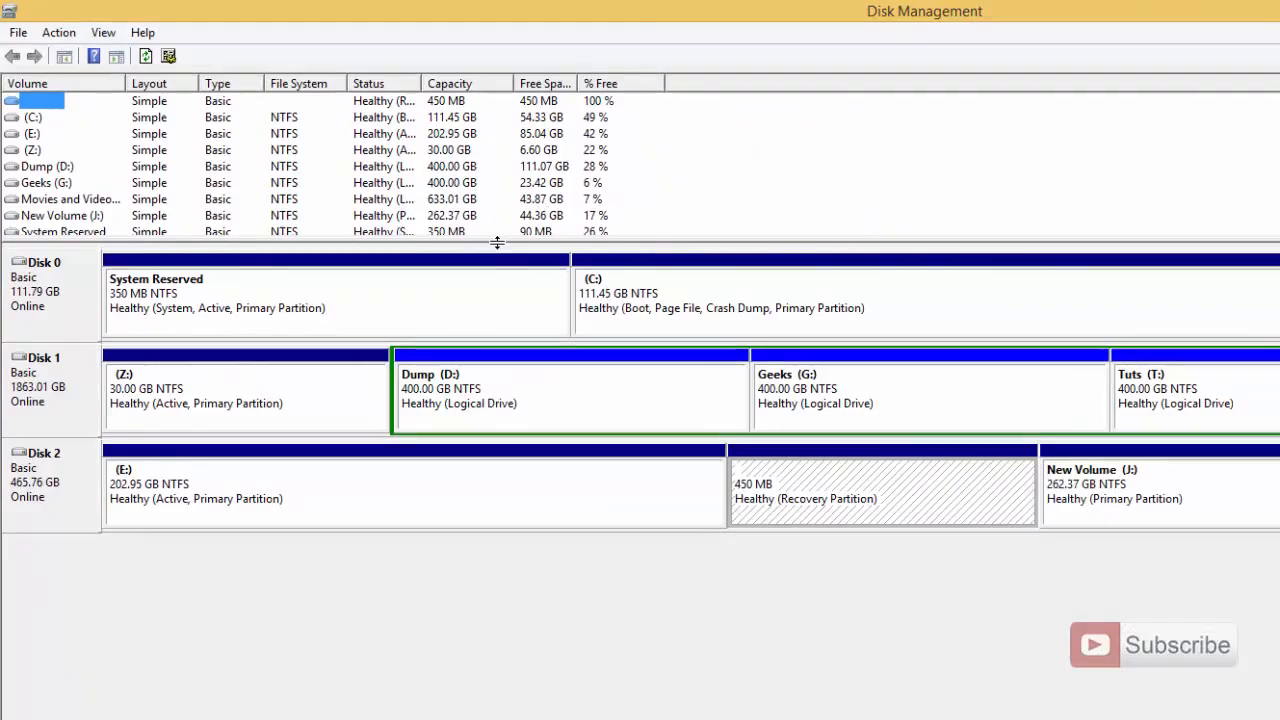
mouse_move(390, 473)
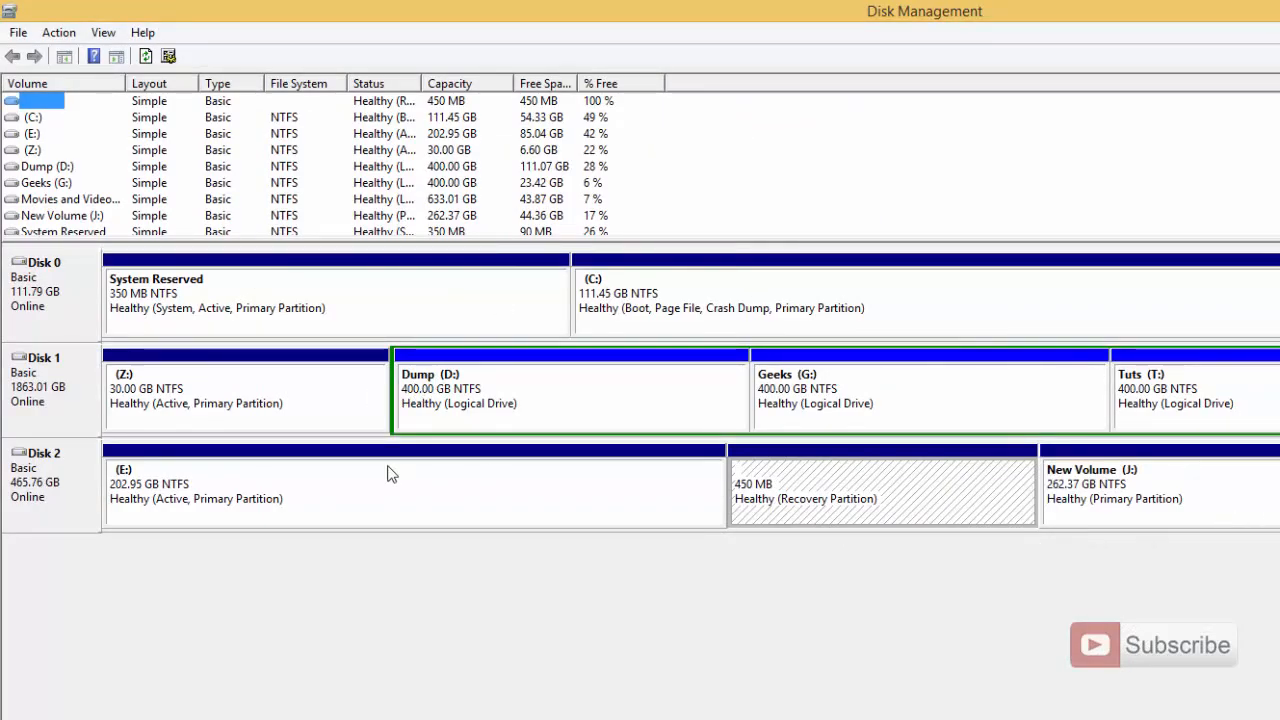
mouse_move(533, 572)
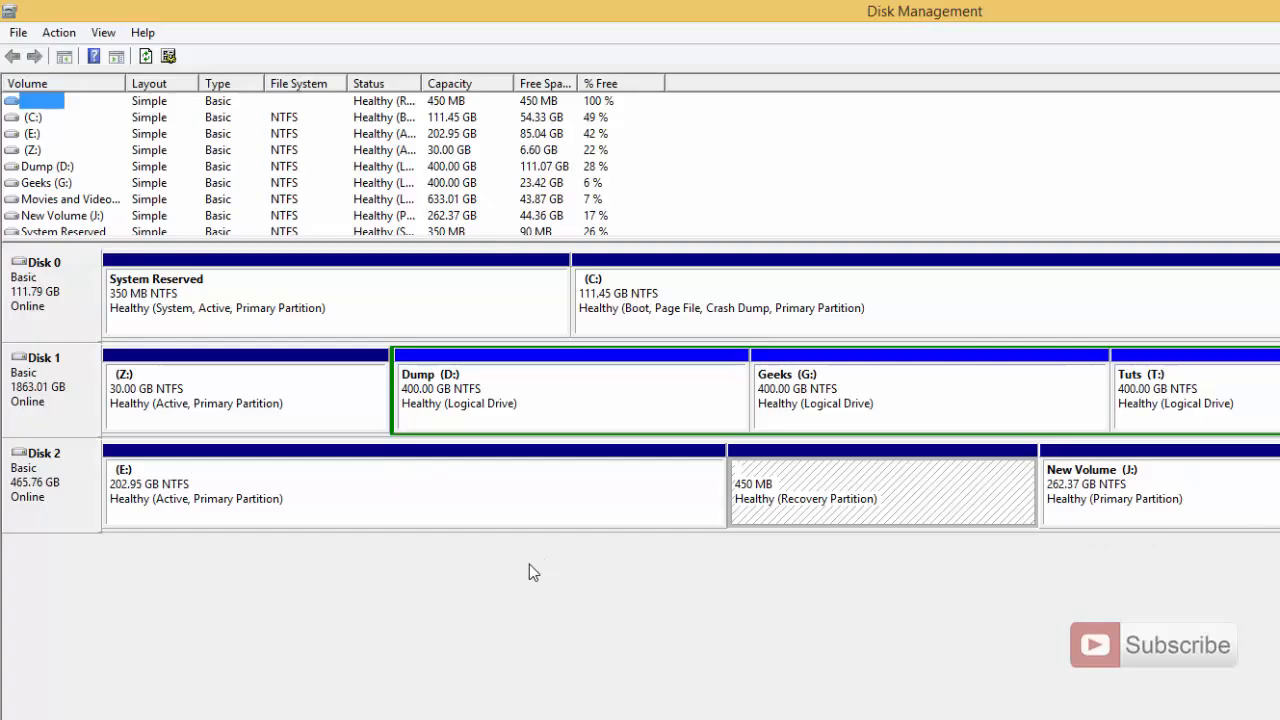
left_click(245, 395)
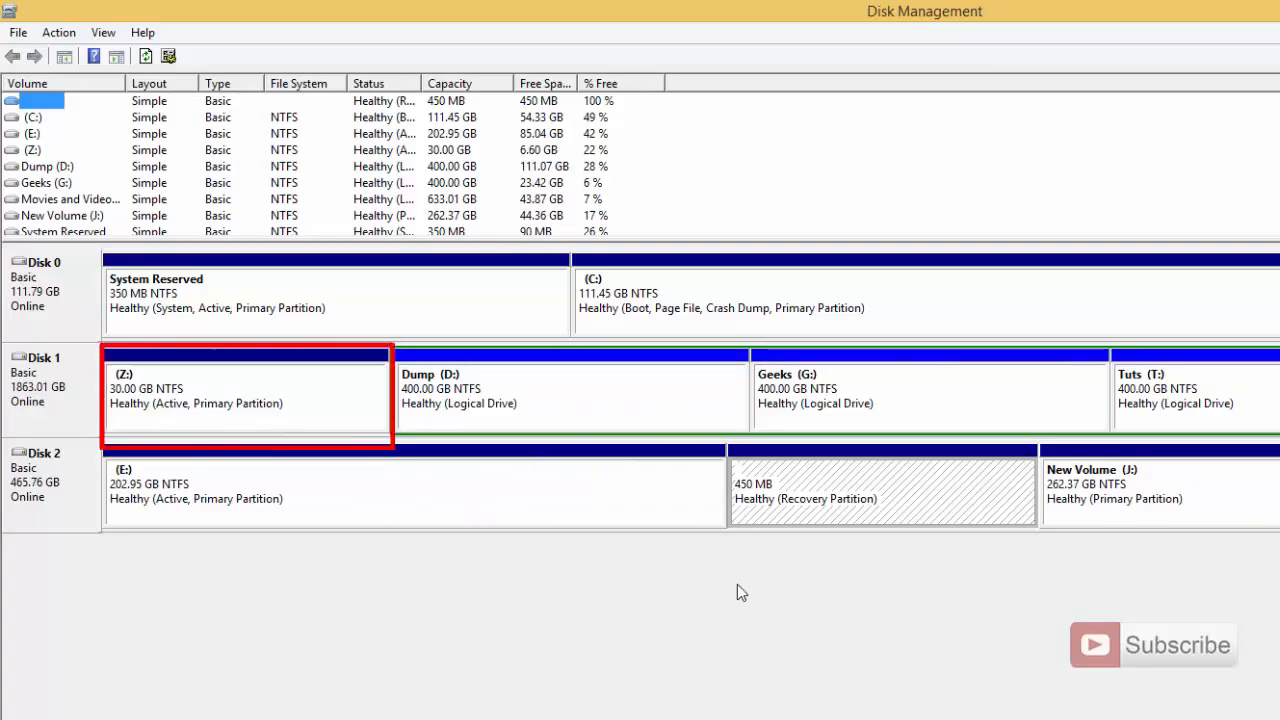
mouse_move(315, 403)
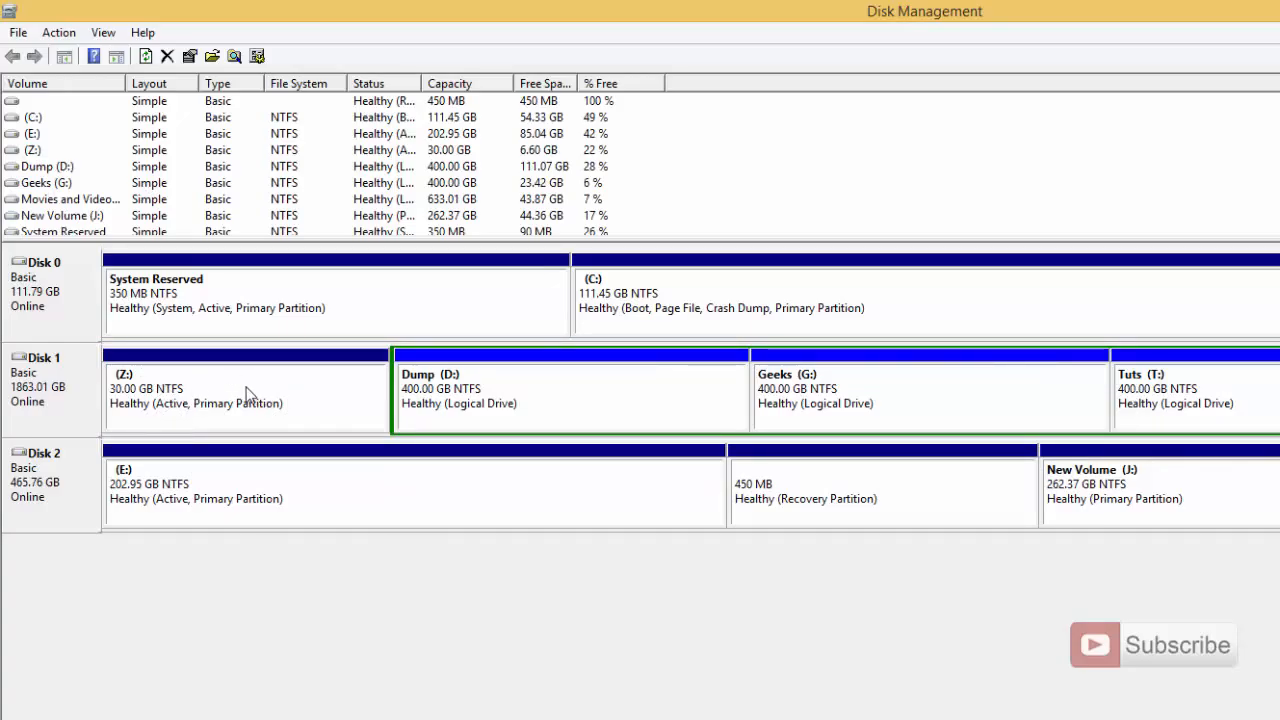
- Remove the Z: letter from the 30 GB Disk 1 partition via Change Drive Letter and Paths, confirming removal
right_click(230, 395)
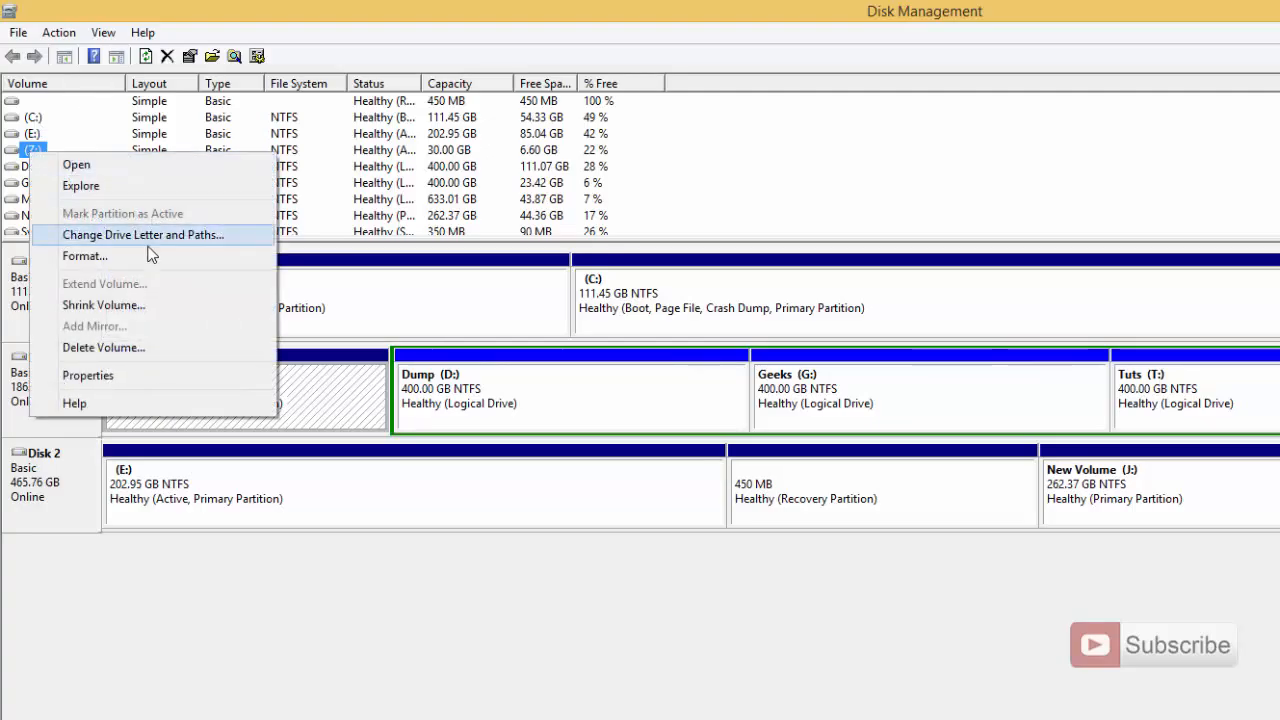
left_click(143, 234)
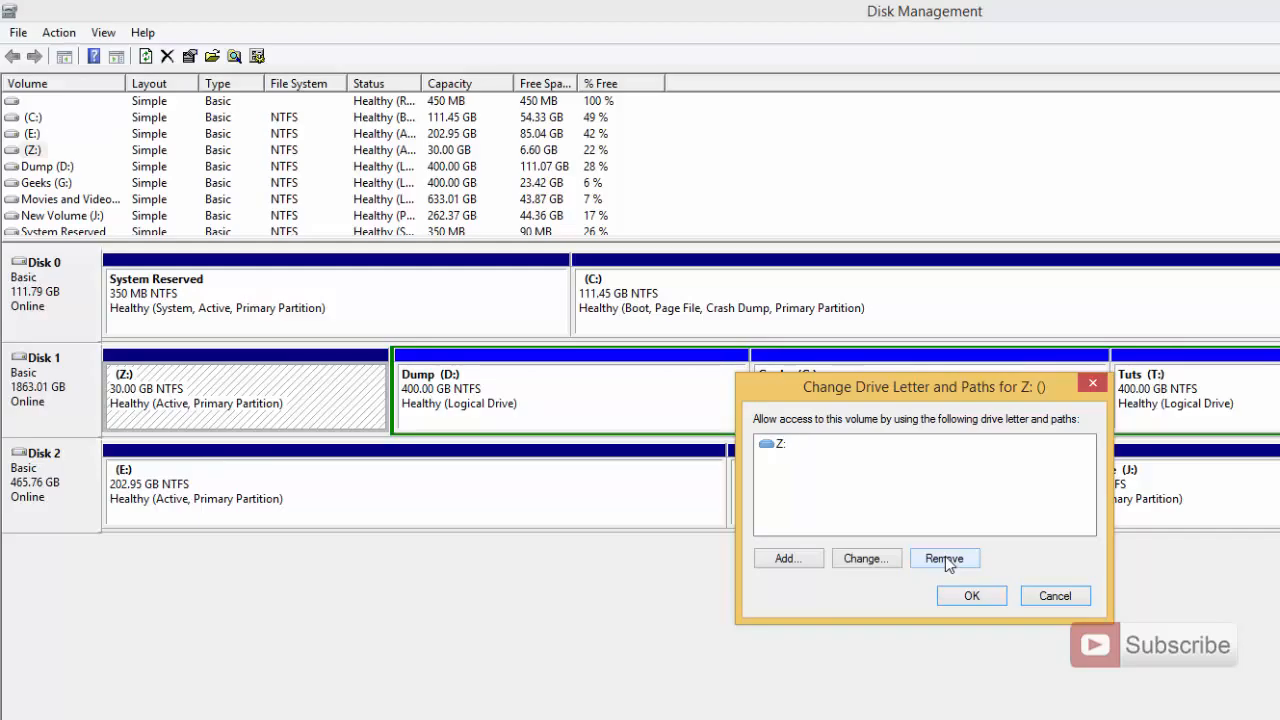
left_click(944, 558)
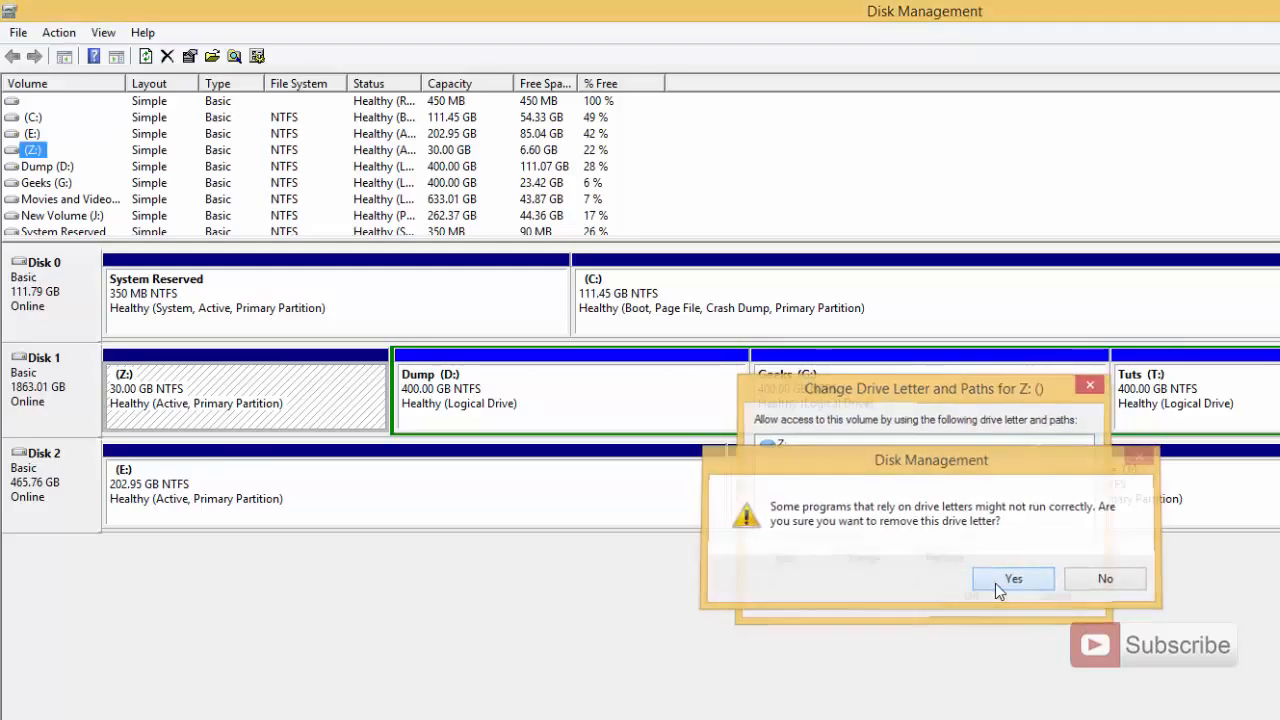
left_click(1013, 578)
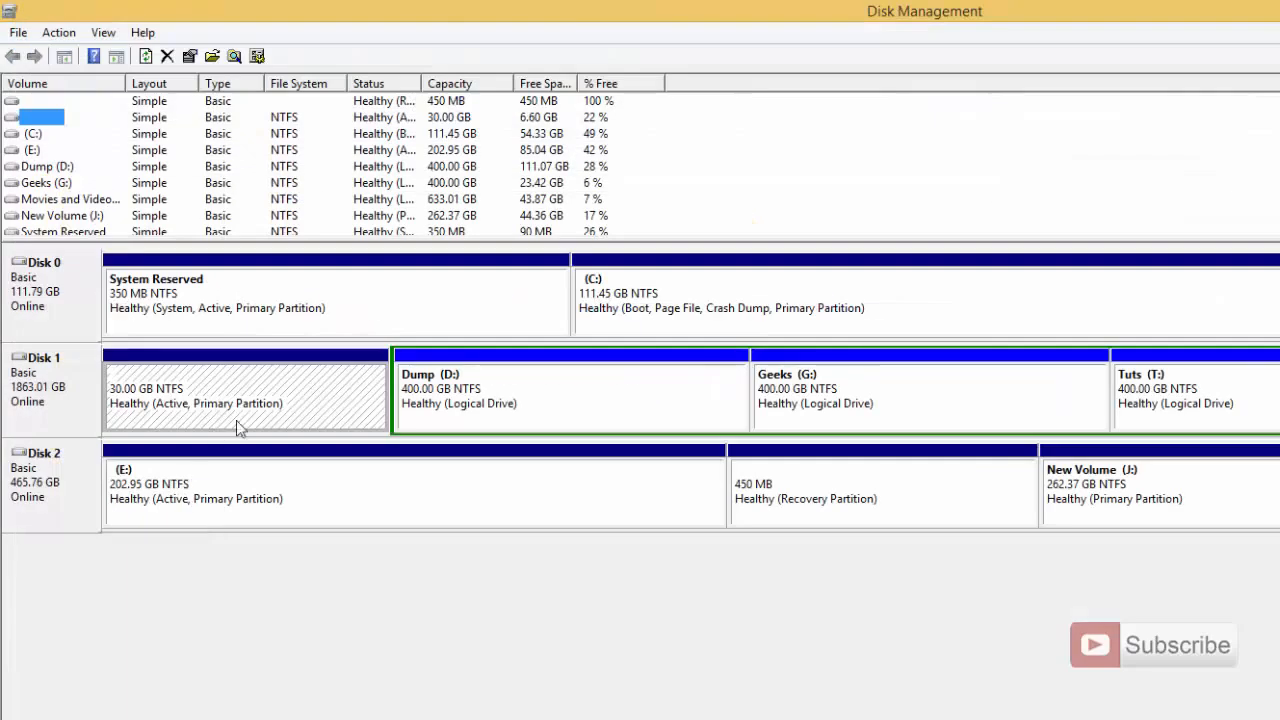
mouse_move(245, 415)
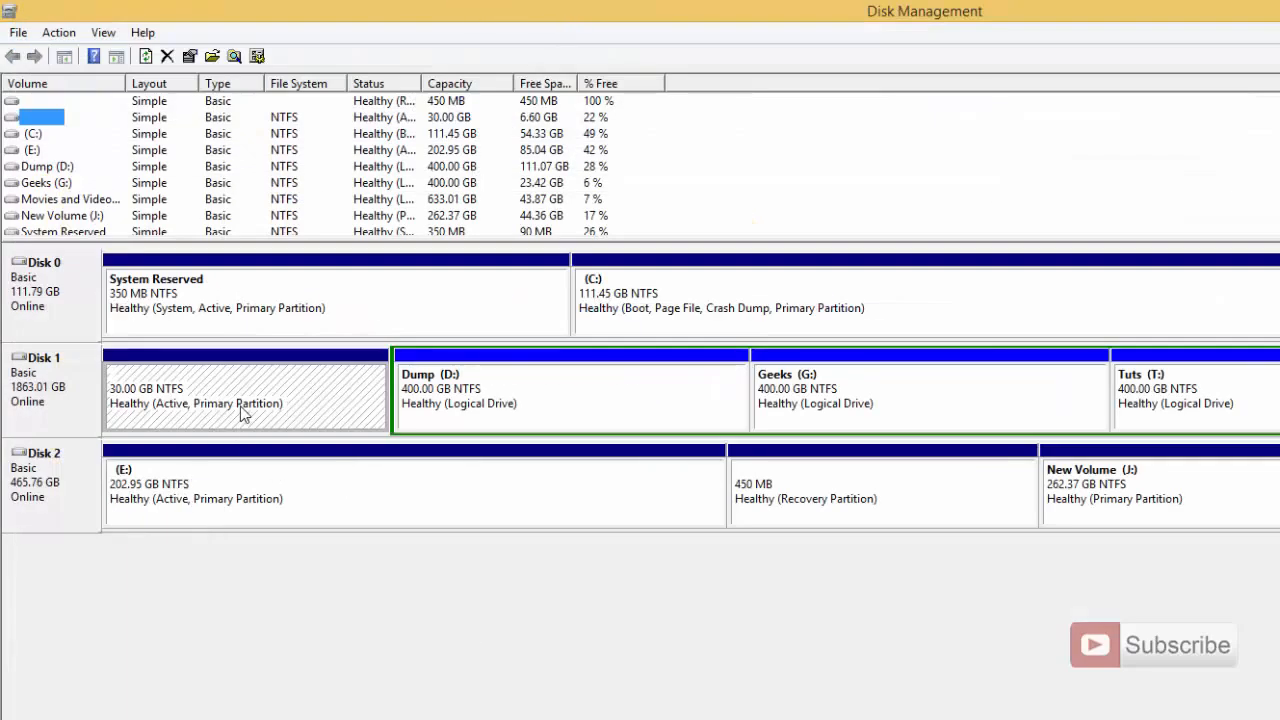
right_click(245, 403)
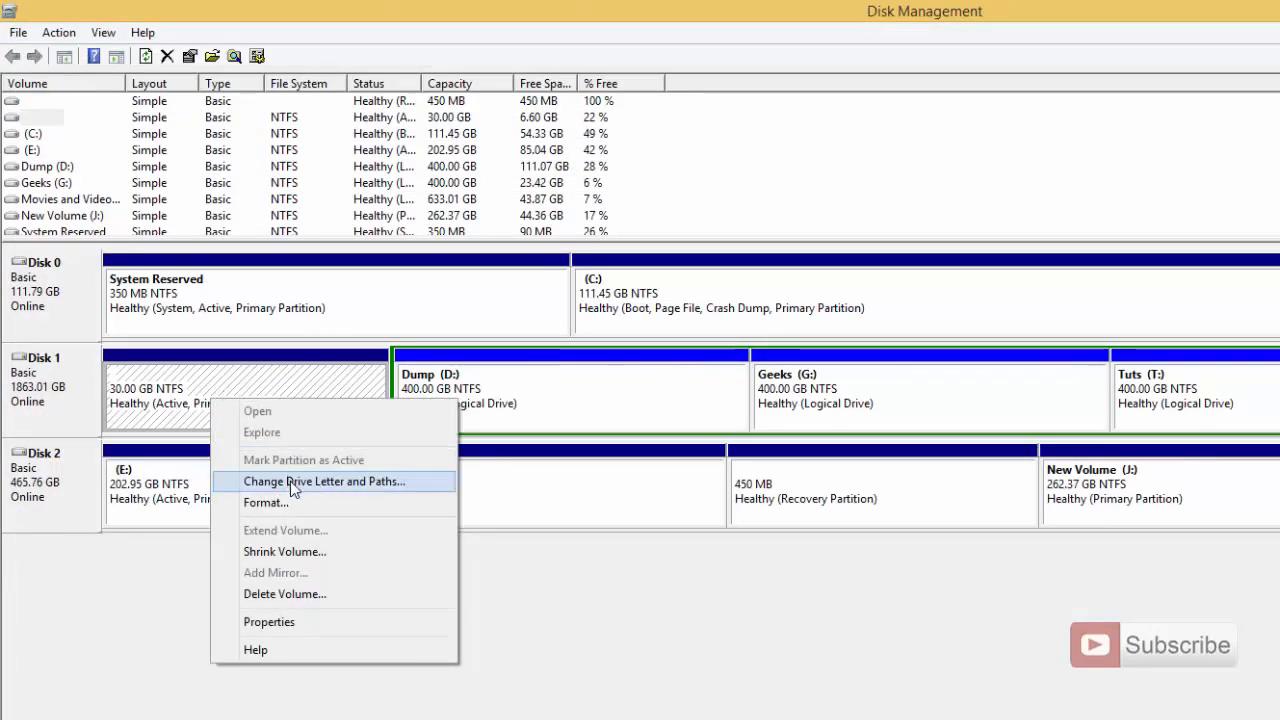
- Assign Z: back to the 30 GB partition so Local Disk (Z:) reappears in This PC
left_click(323, 481)
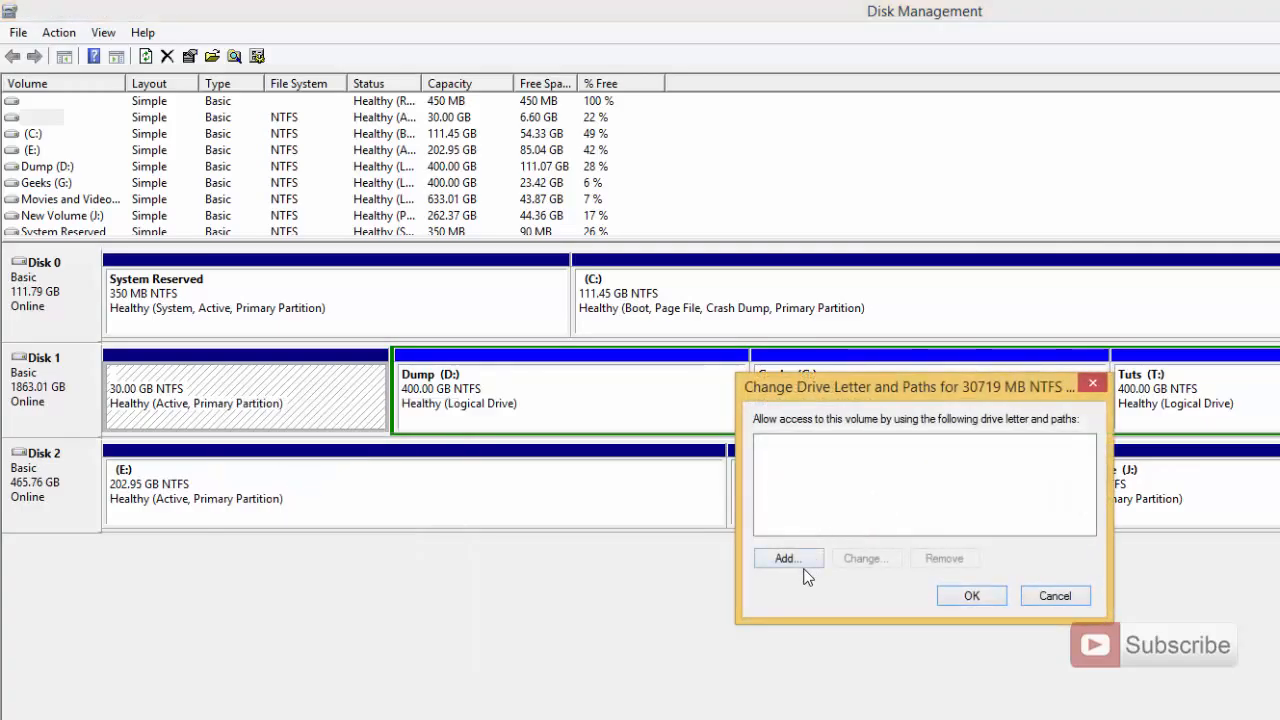
left_click(787, 558)
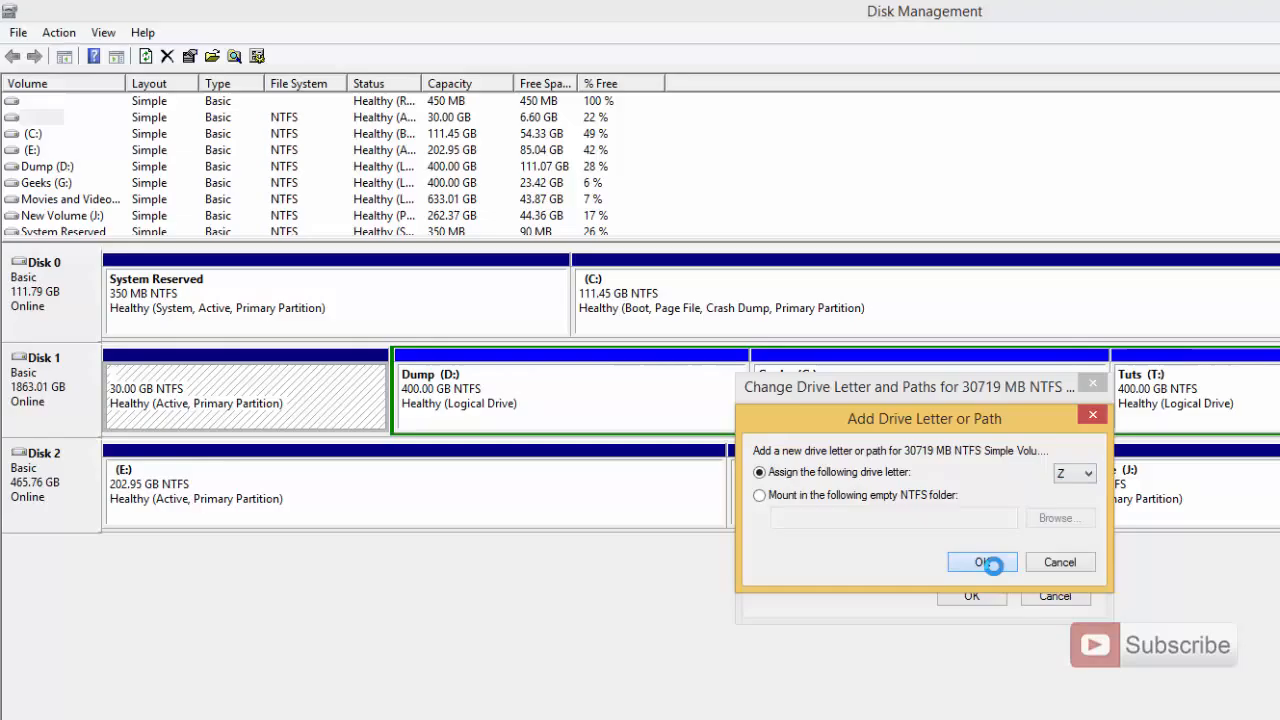
left_click(982, 562)
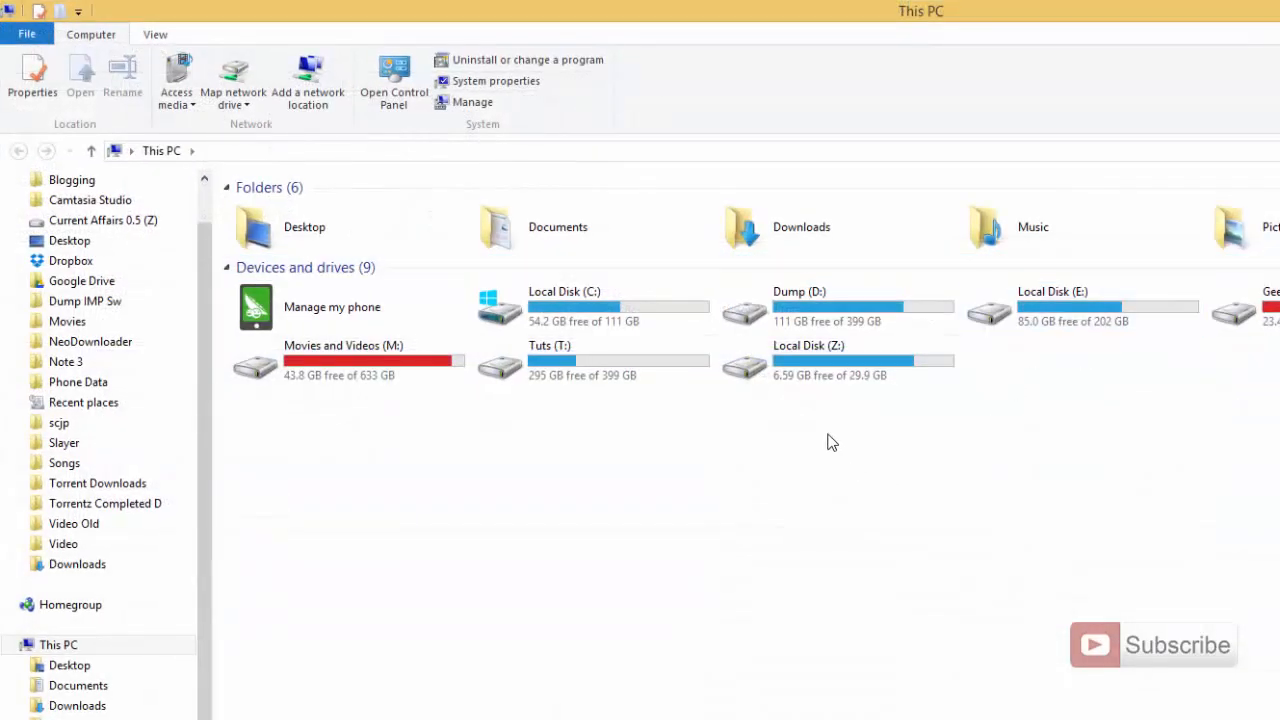
left_click(820, 360)
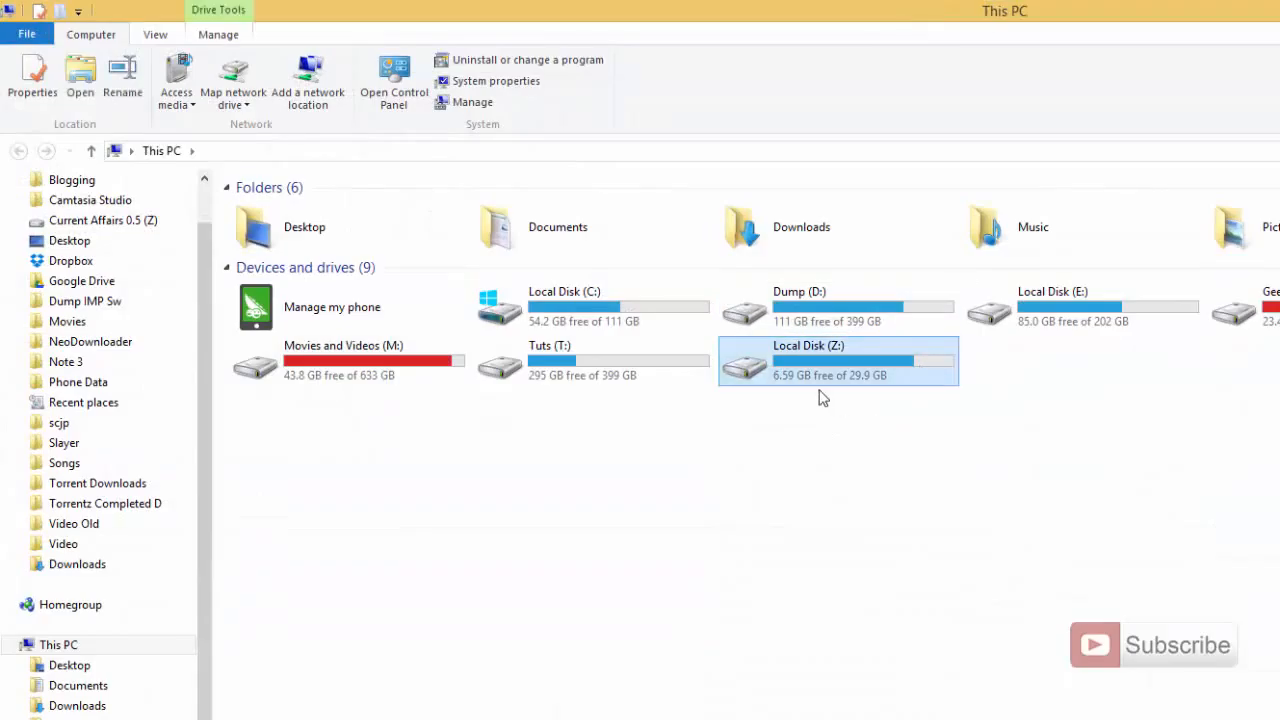